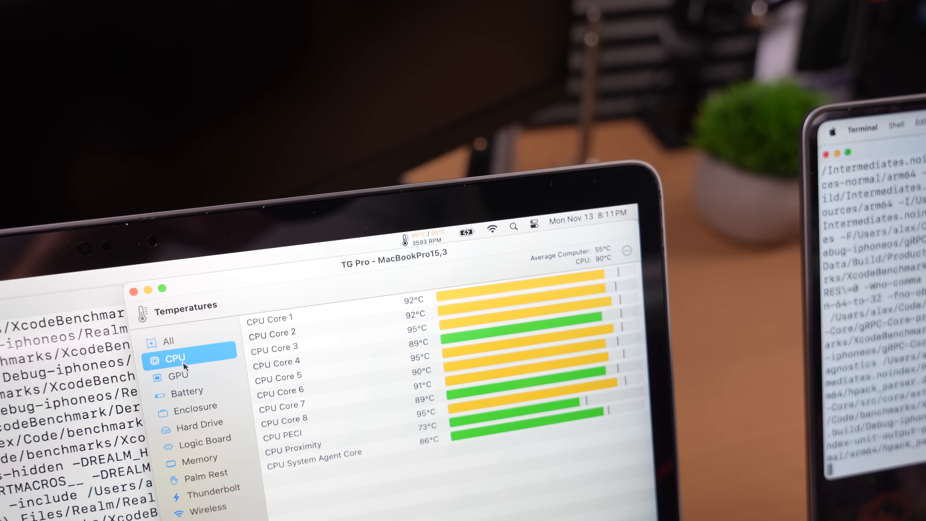
Step: Show the Intel UHD Graphics 630 and Radeon Pro Vega 20 GPU temperatures
{"action": "left_click", "coordinate": [177, 375]}
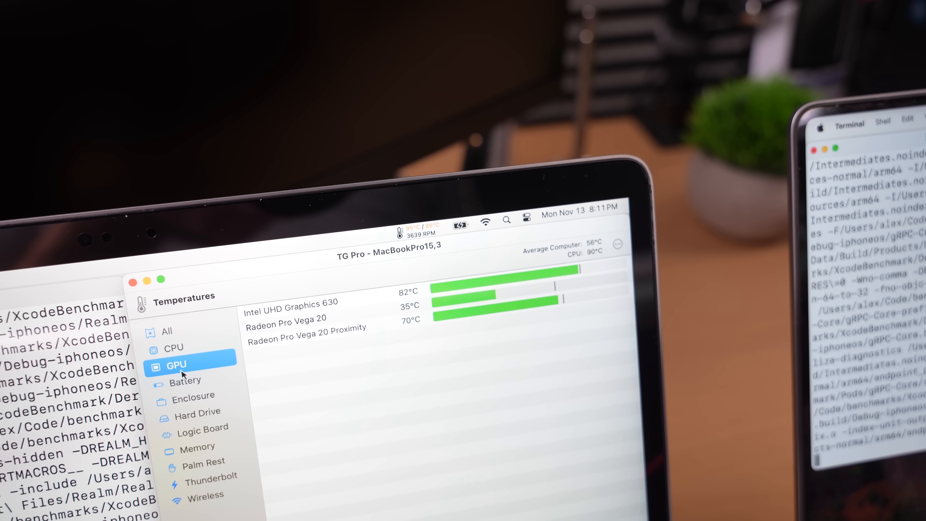
{"action": "left_click", "coordinate": [183, 378]}
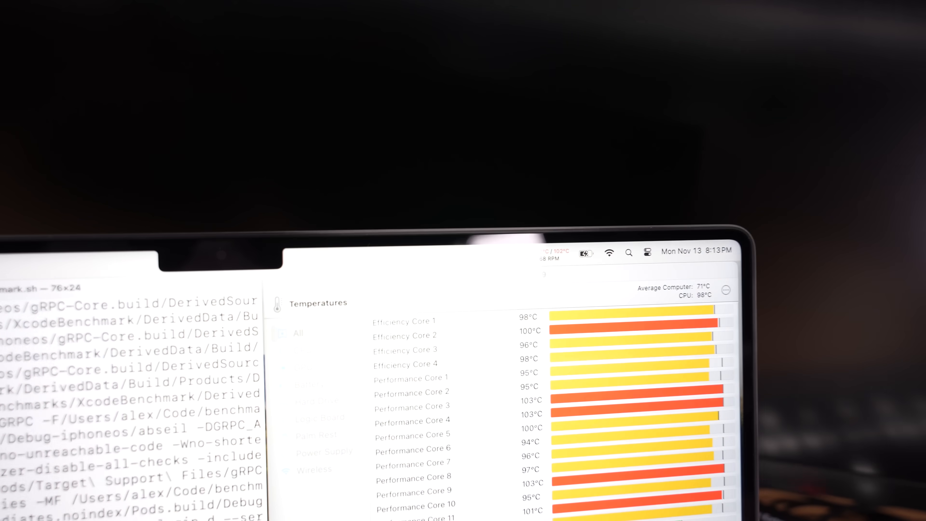
Step: Show the efficiency and performance core temperatures on the Apple silicon MacBook under load
{"action": "left_click", "coordinate": [242, 360]}
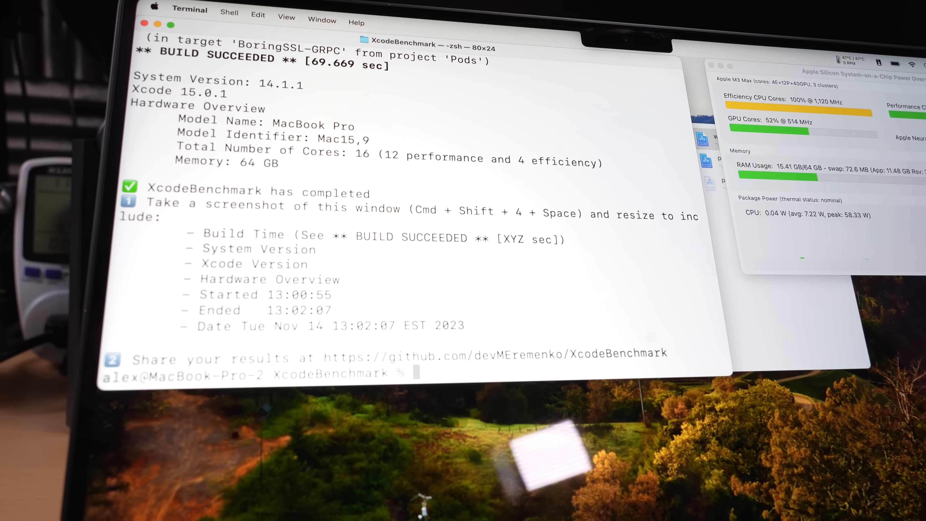
Step: Review the XcodeBenchmark report with the 69.669-second BUILD SUCCEEDED result
{"action": "left_click", "coordinate": [479, 172]}
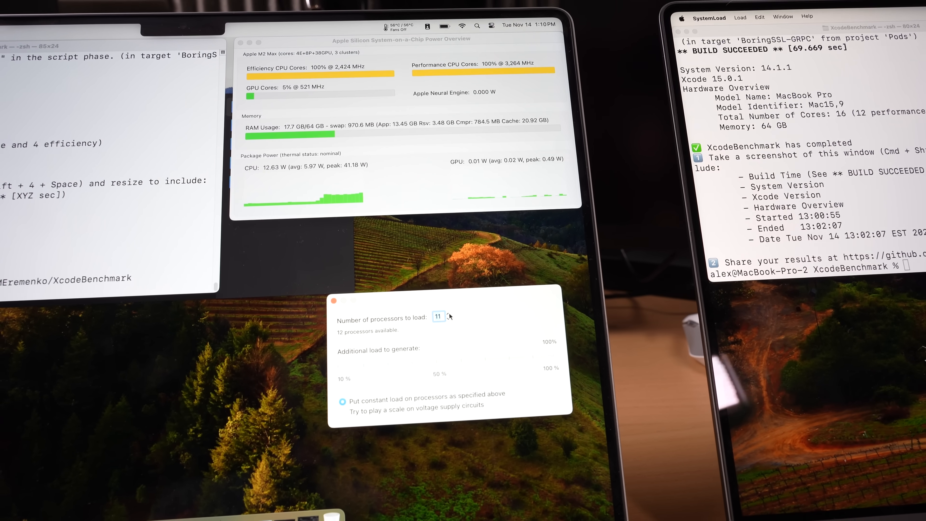
Step: Start constant background load on 11 of 12 processors in SystemLoad
{"action": "left_click", "coordinate": [449, 314]}
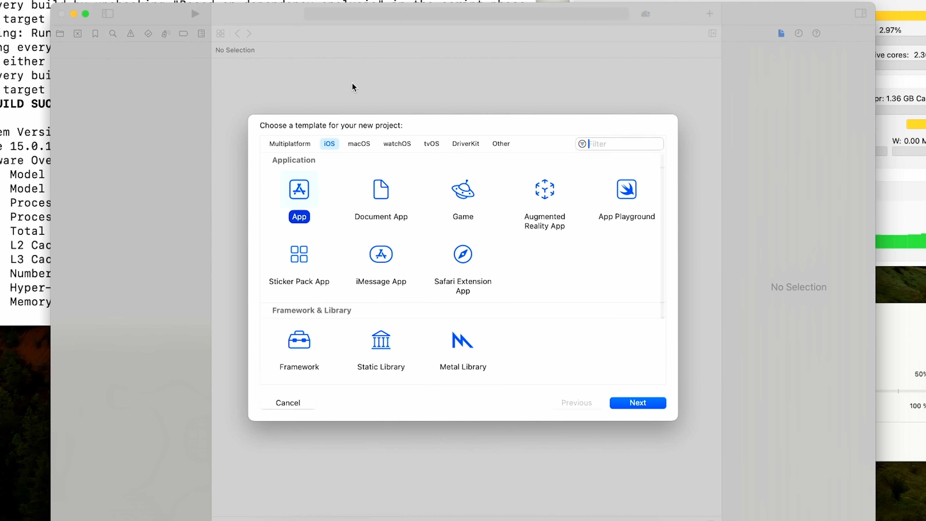
Step: Continue from the iOS App template to the new-project options for proj1
{"action": "left_click", "coordinate": [637, 403]}
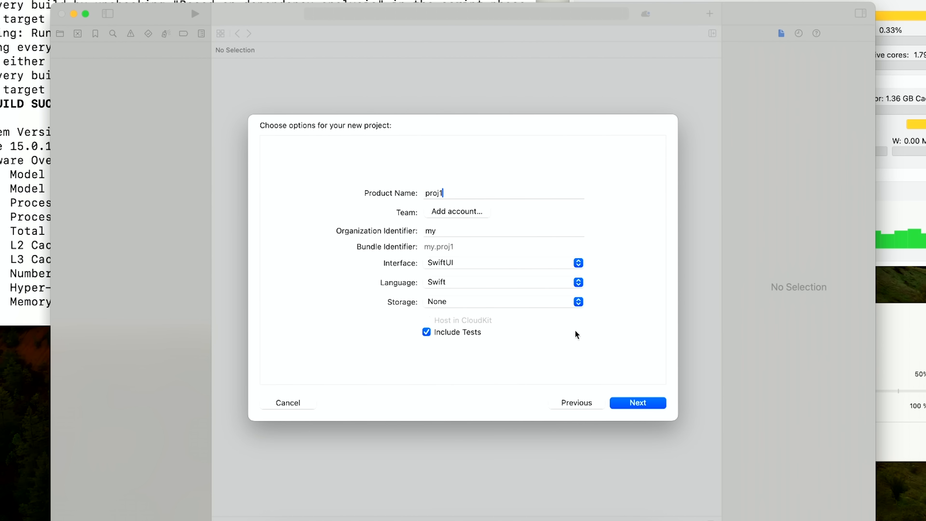